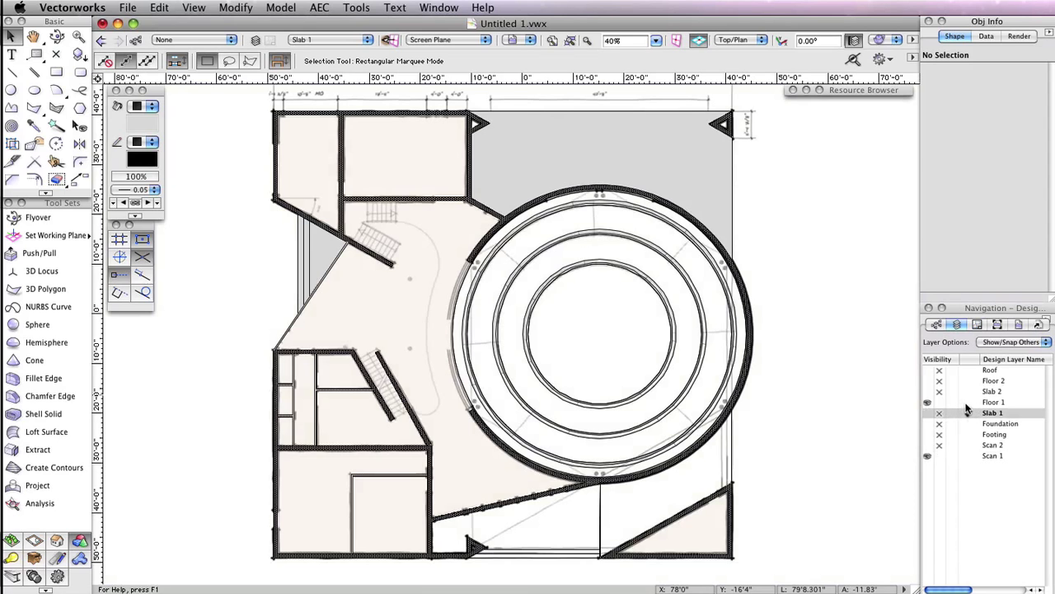
Activate the Floor 1 design layer with Layer Options set to Show/Snap Others.
{"action": "left_click", "coordinate": [993, 402]}
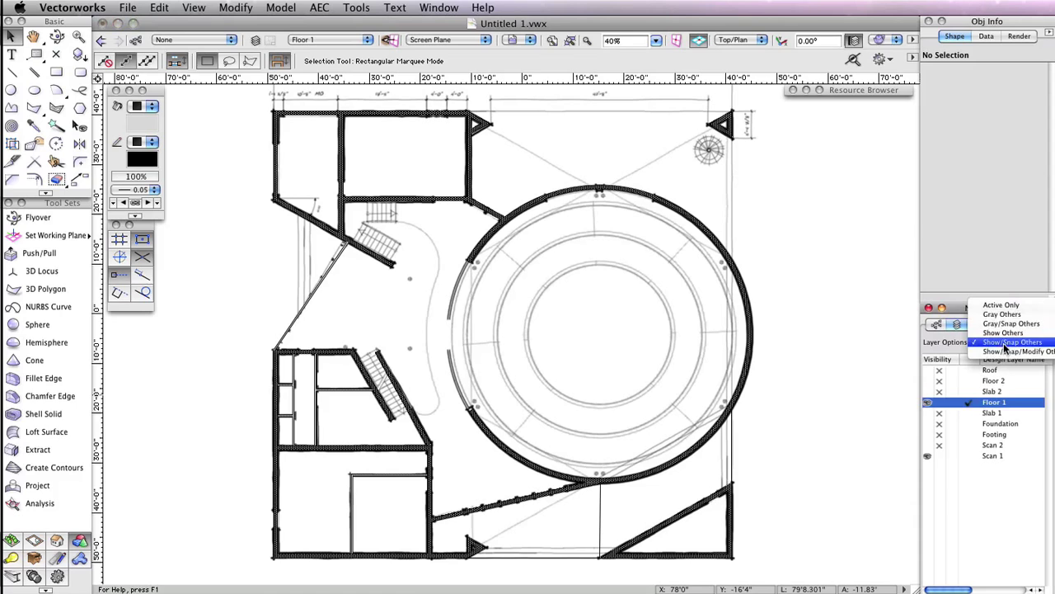
{"action": "left_click", "coordinate": [1012, 342]}
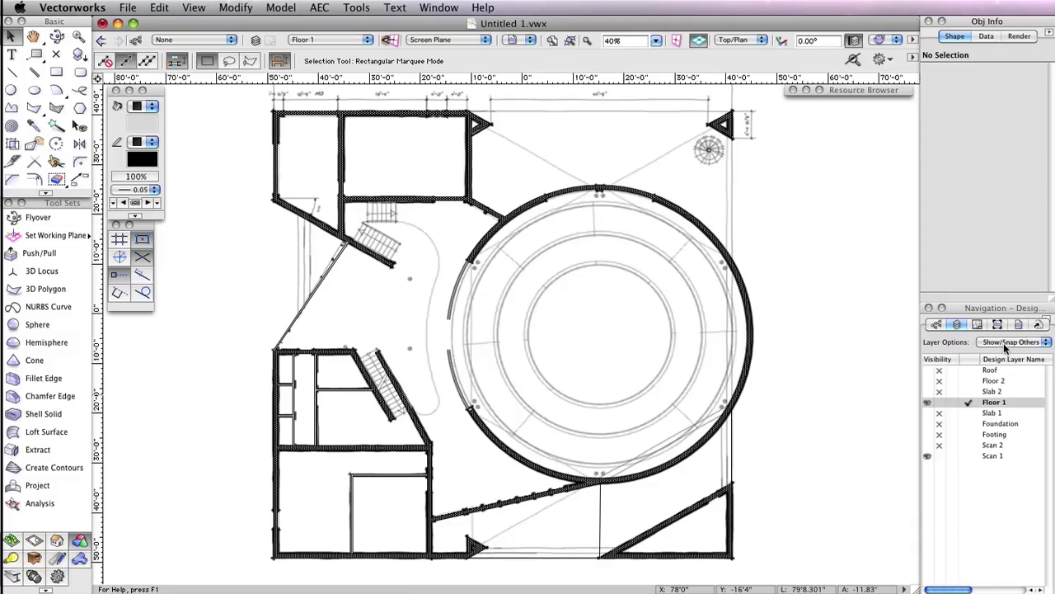
{"action": "mouse_move", "coordinate": [834, 241]}
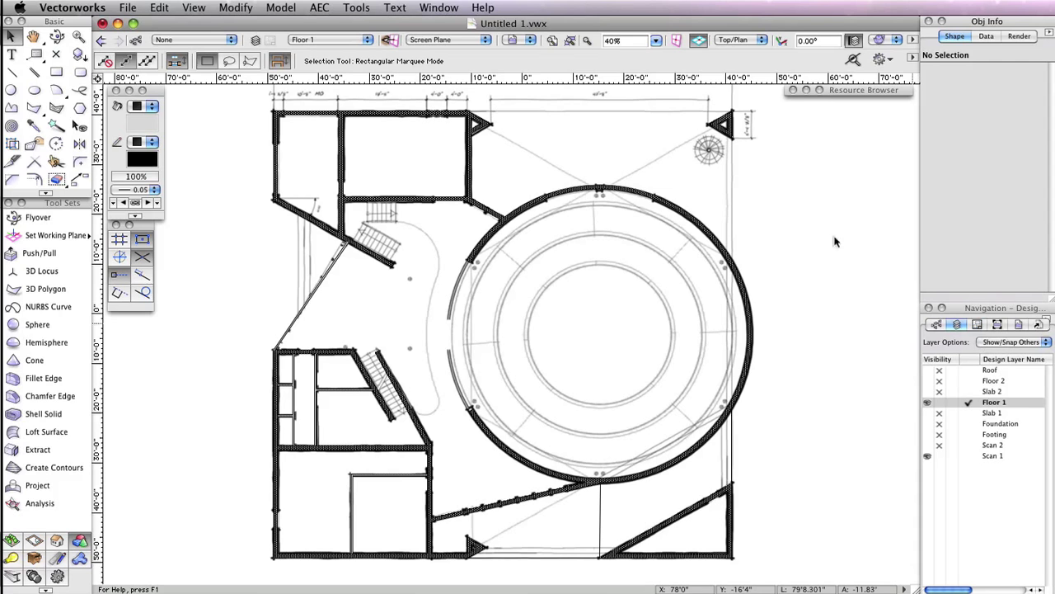
Fit the whole floor plan in view and pick the Door tool from Building Shell.
{"action": "scroll", "scroll_direction": "down", "scroll_amount": 3}
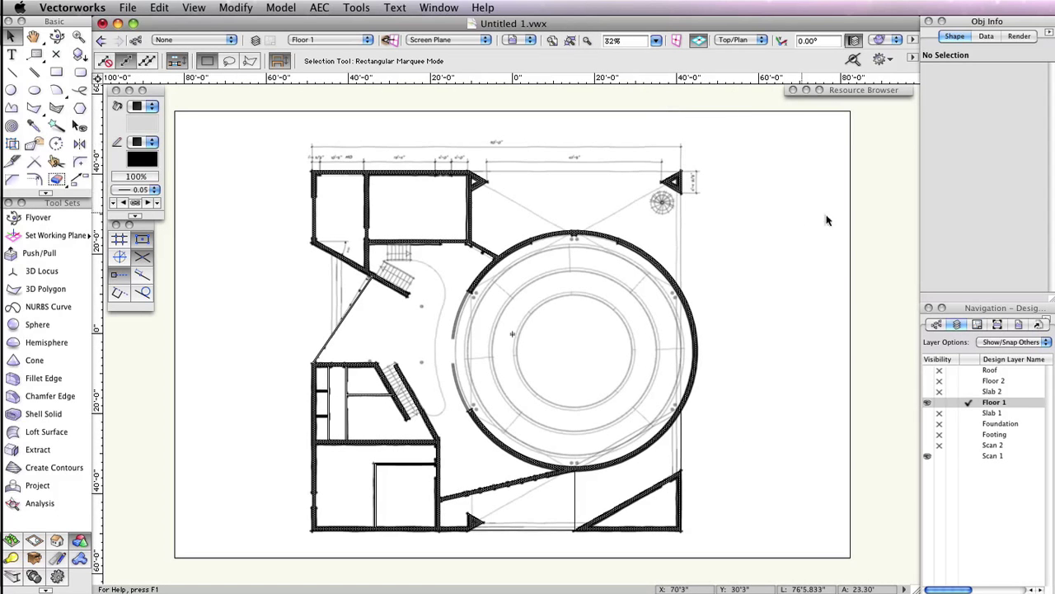
{"action": "mouse_move", "coordinate": [864, 218]}
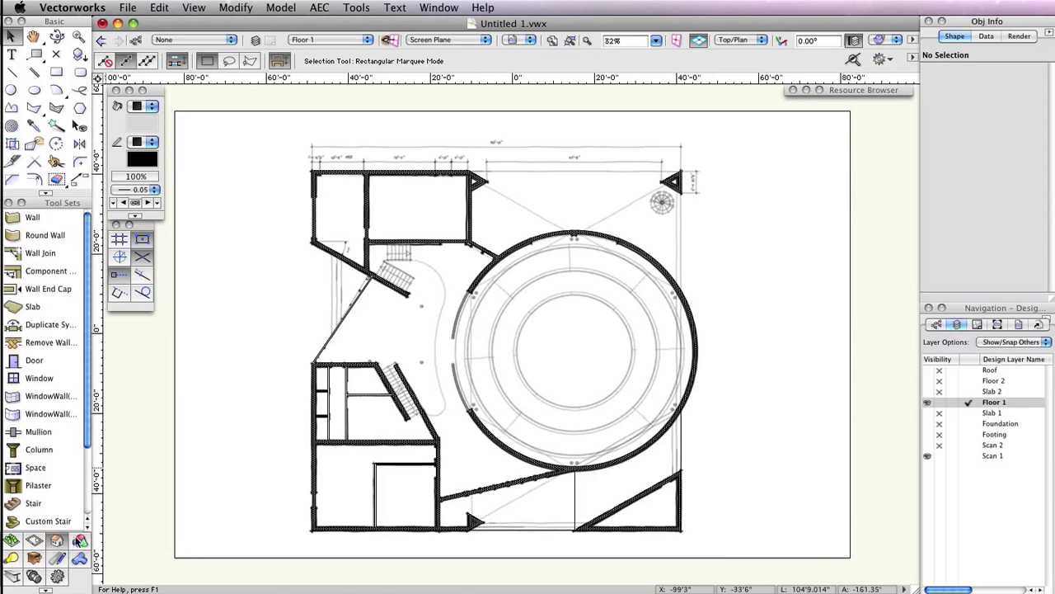
{"action": "left_click", "coordinate": [34, 359]}
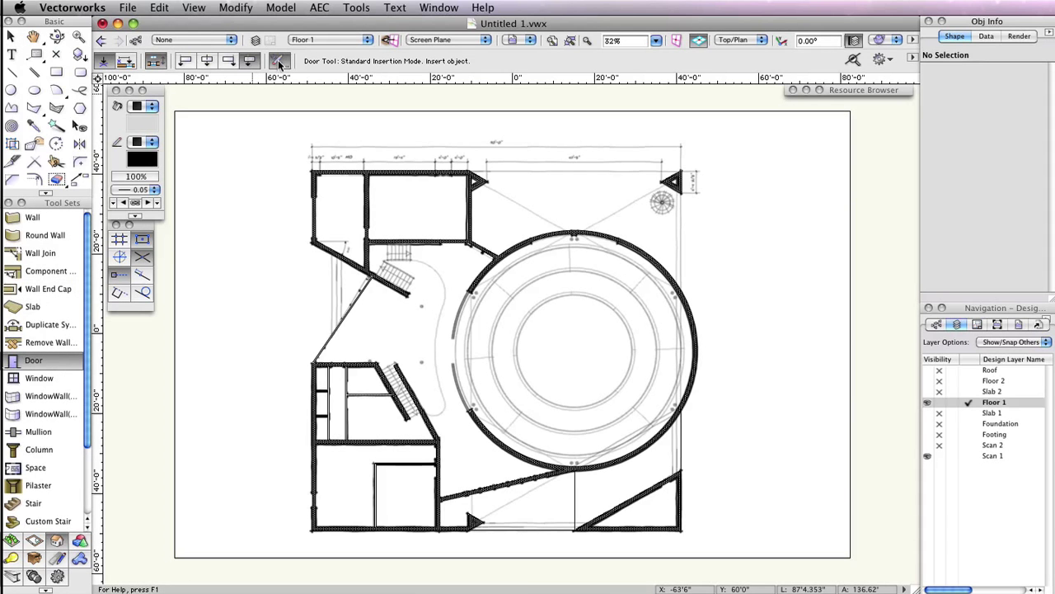
Set the default door height to 7' and the jamb to Use Wall Depth, reviewing Leaf settings.
{"action": "left_click", "coordinate": [281, 61]}
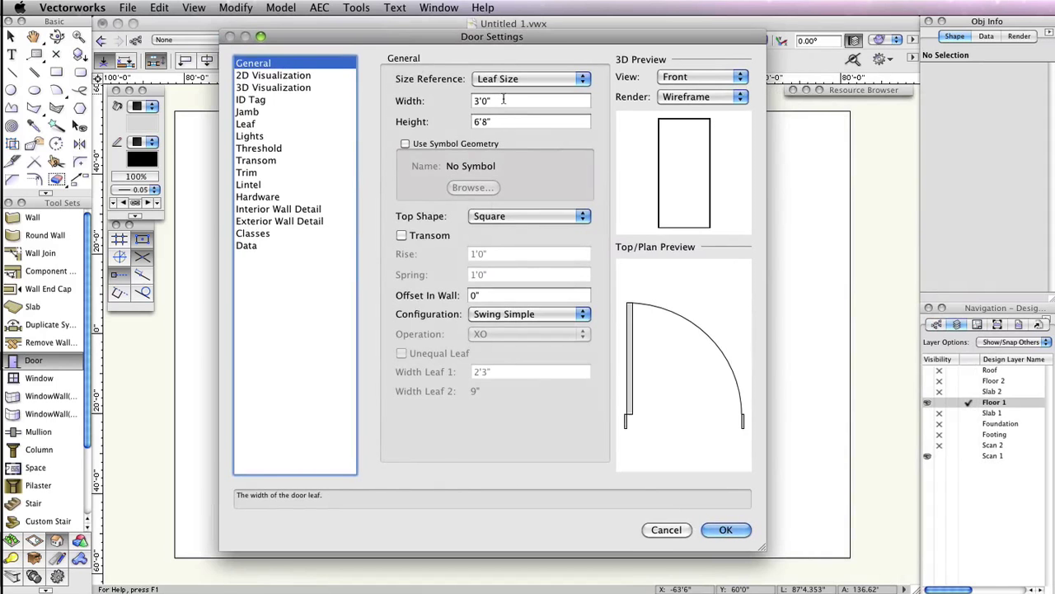
{"action": "left_click", "coordinate": [528, 122]}
{"action": "type", "text": "7'"}
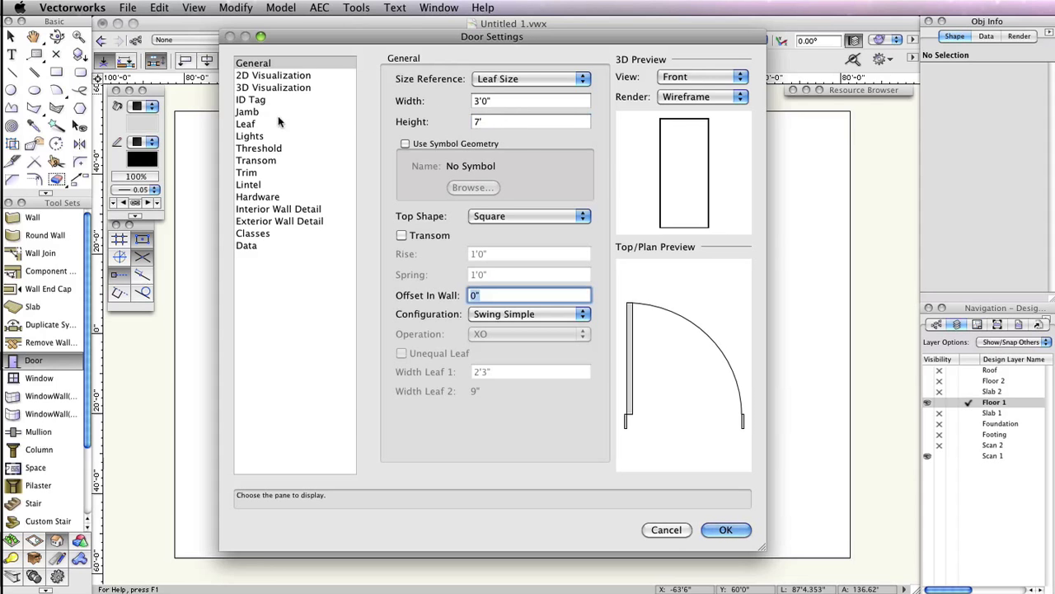
{"action": "left_click", "coordinate": [248, 112]}
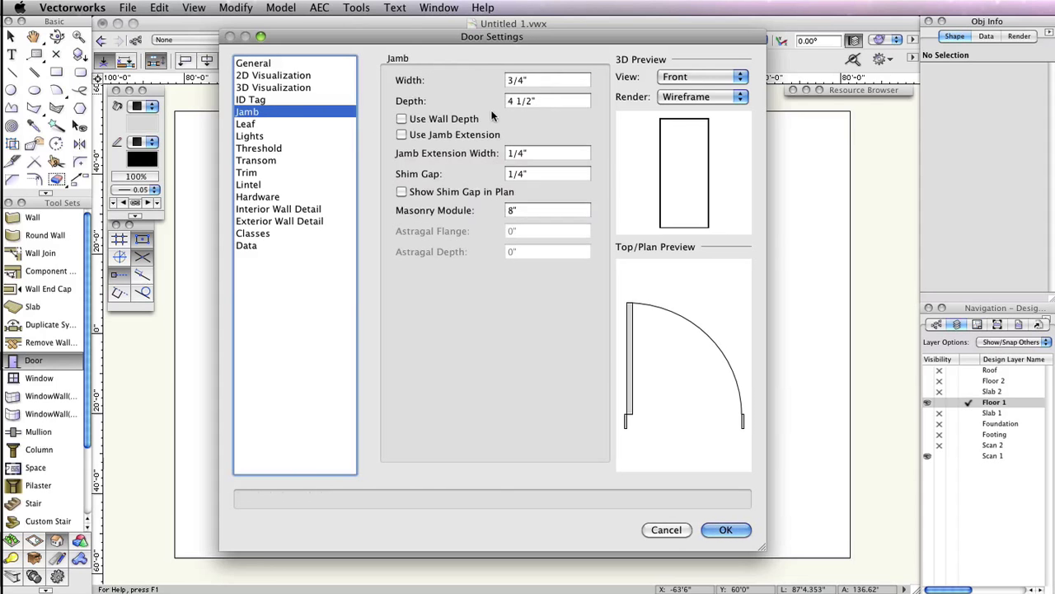
{"action": "left_click", "coordinate": [402, 118]}
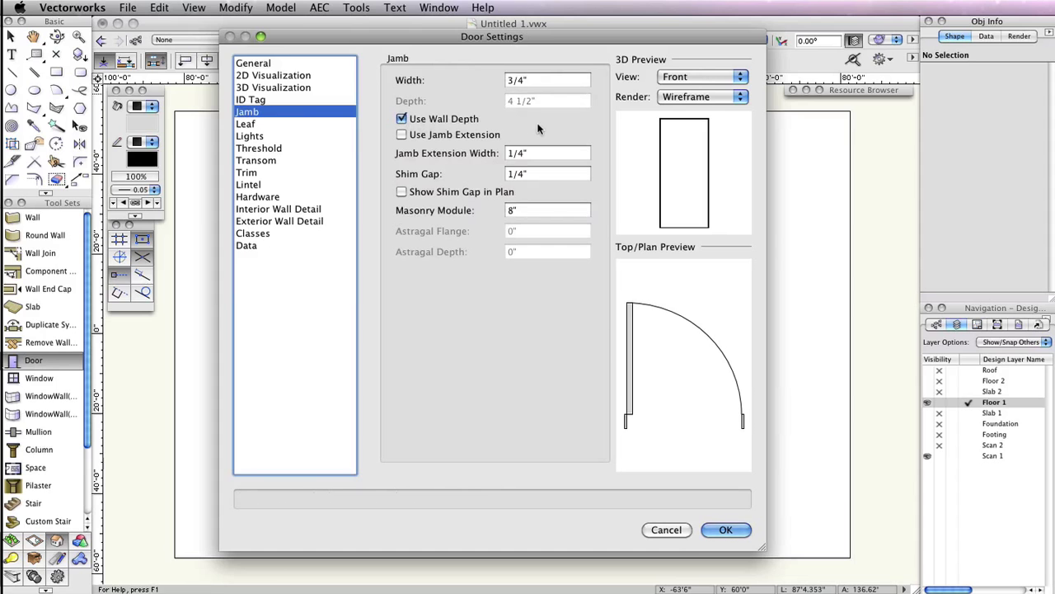
{"action": "left_click", "coordinate": [246, 122]}
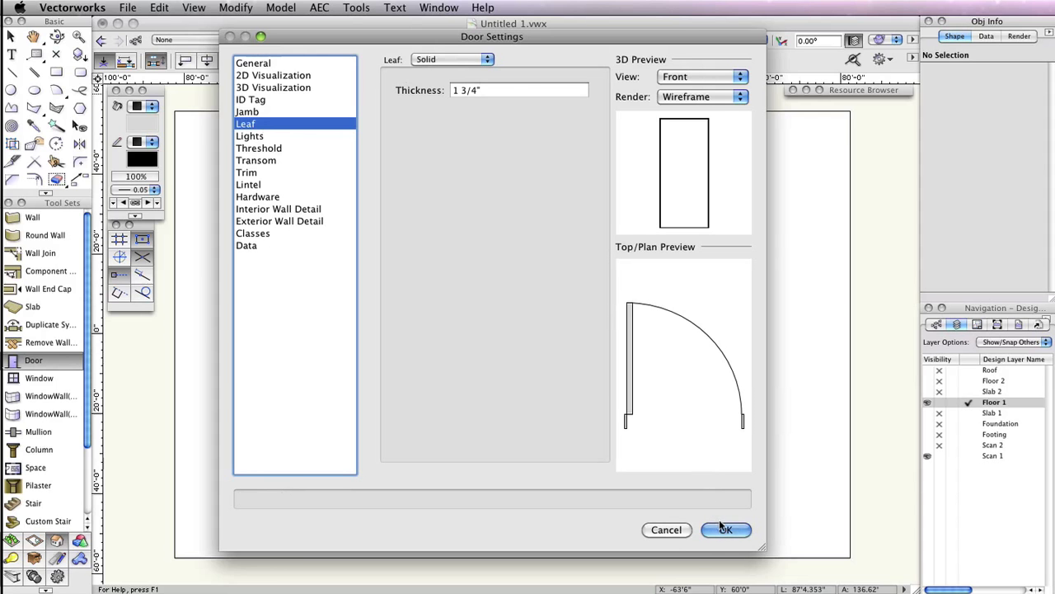
{"action": "left_click", "coordinate": [726, 529]}
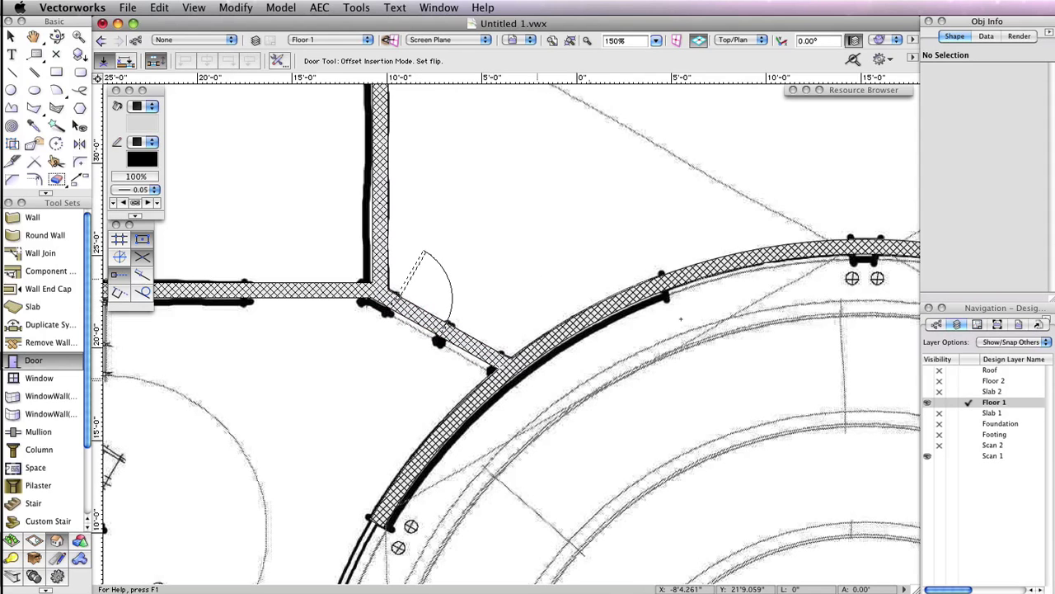
{"action": "mouse_move", "coordinate": [541, 290]}
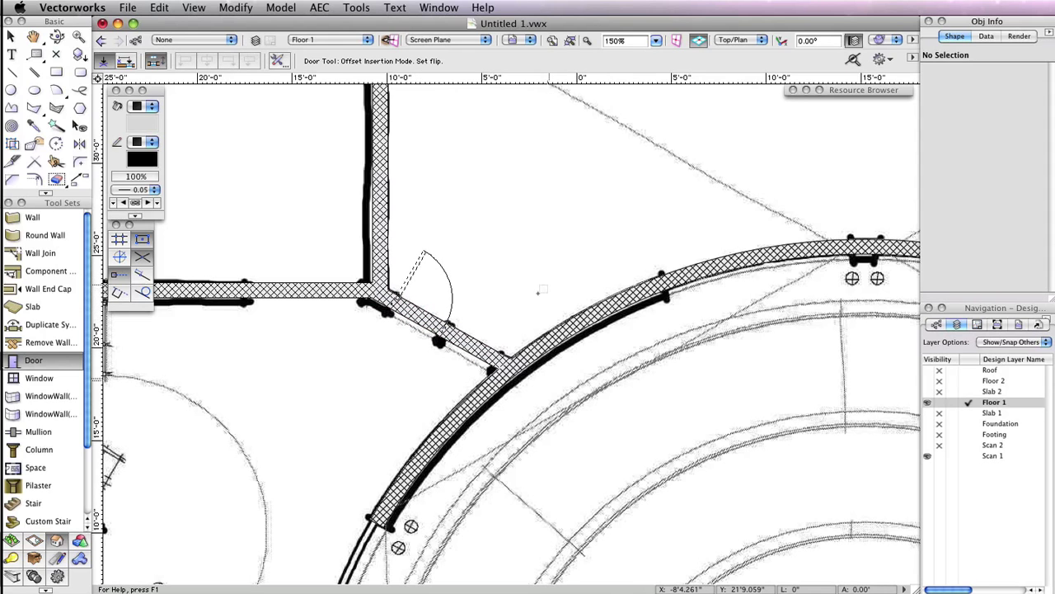
{"action": "mouse_move", "coordinate": [524, 305]}
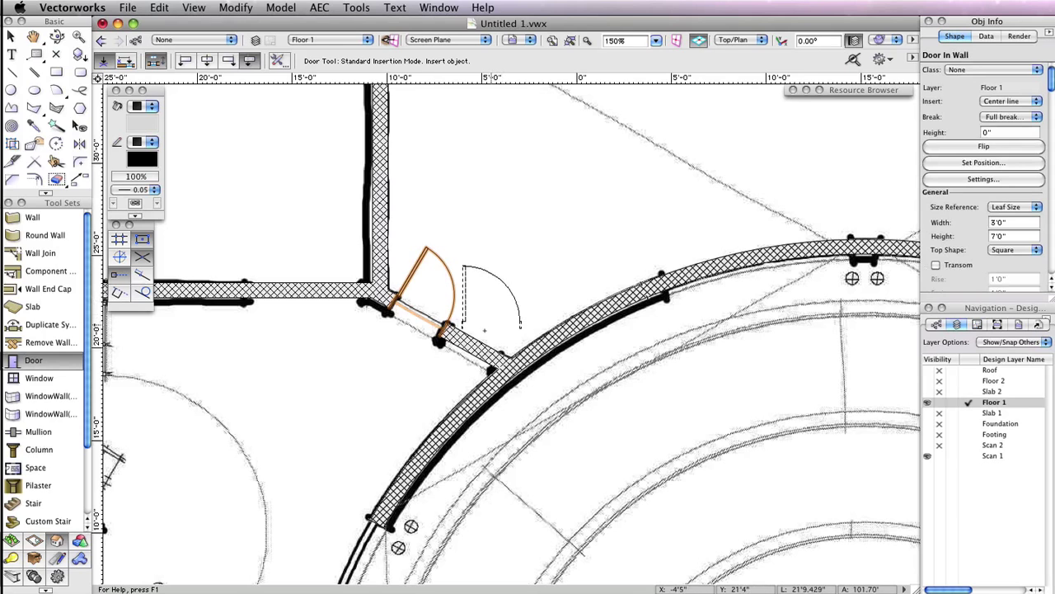
{"action": "mouse_move", "coordinate": [470, 355]}
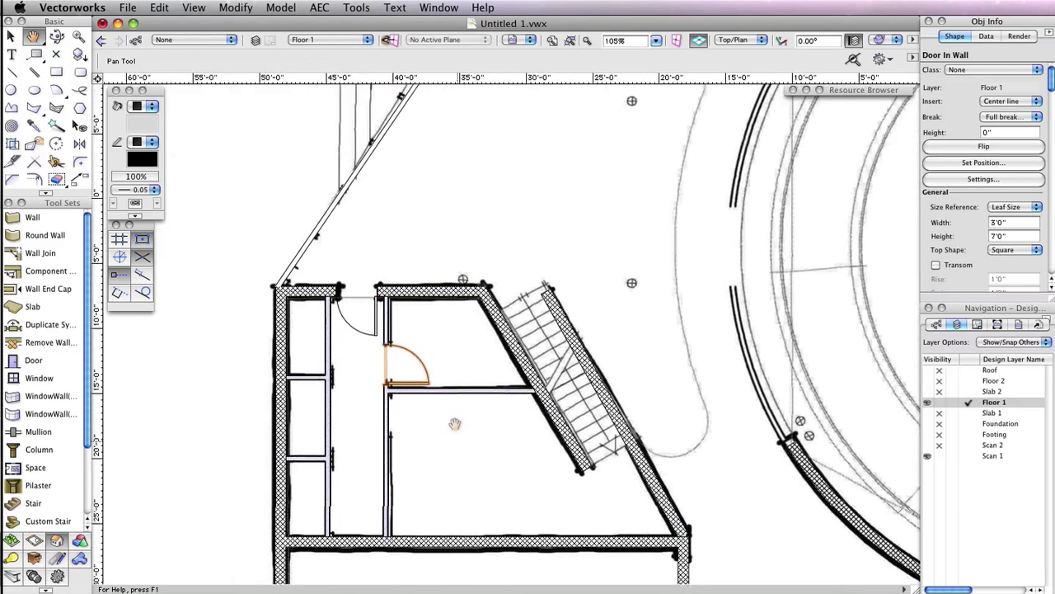
Insert doors into the small room by the stairs and the triangular room, then fit the plan.
{"action": "left_click", "coordinate": [33, 359]}
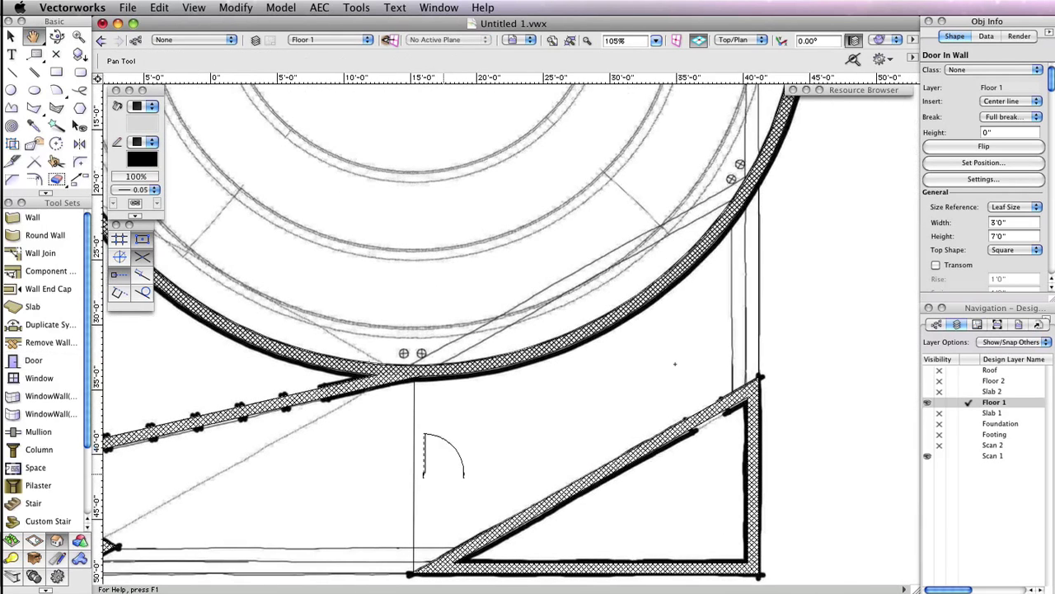
{"action": "left_click", "coordinate": [33, 359]}
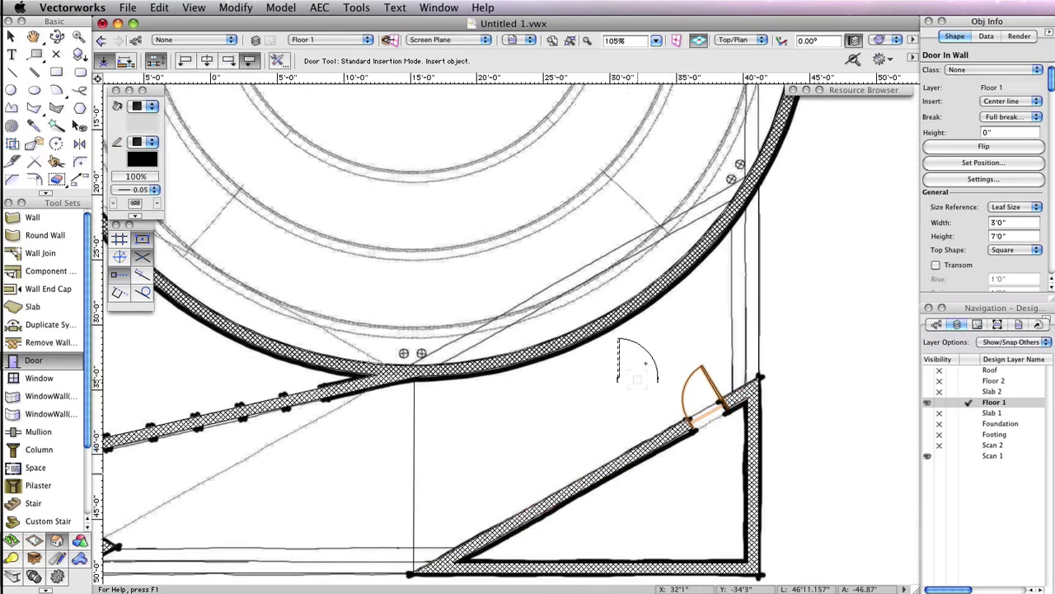
{"action": "left_click", "coordinate": [14, 37]}
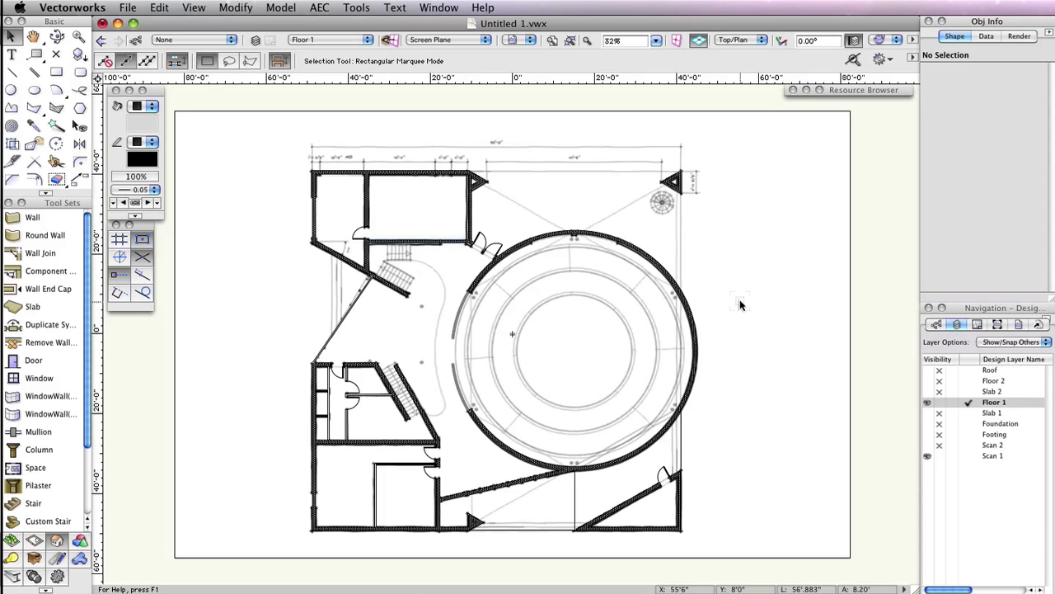
Make the default door a 6-foot double swinging bi-part door.
{"action": "left_click", "coordinate": [33, 359]}
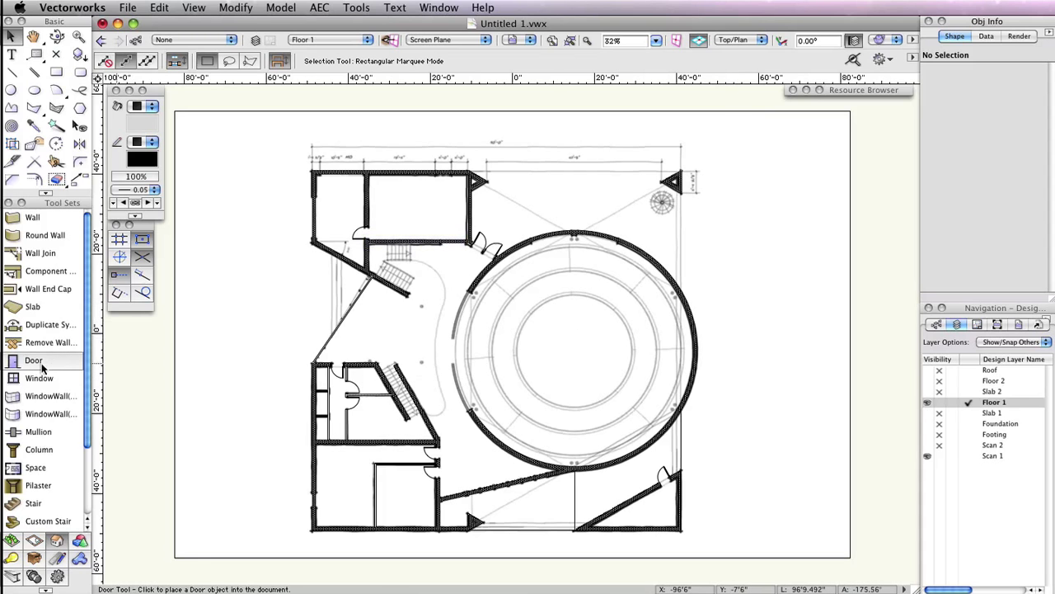
{"action": "left_click", "coordinate": [33, 360]}
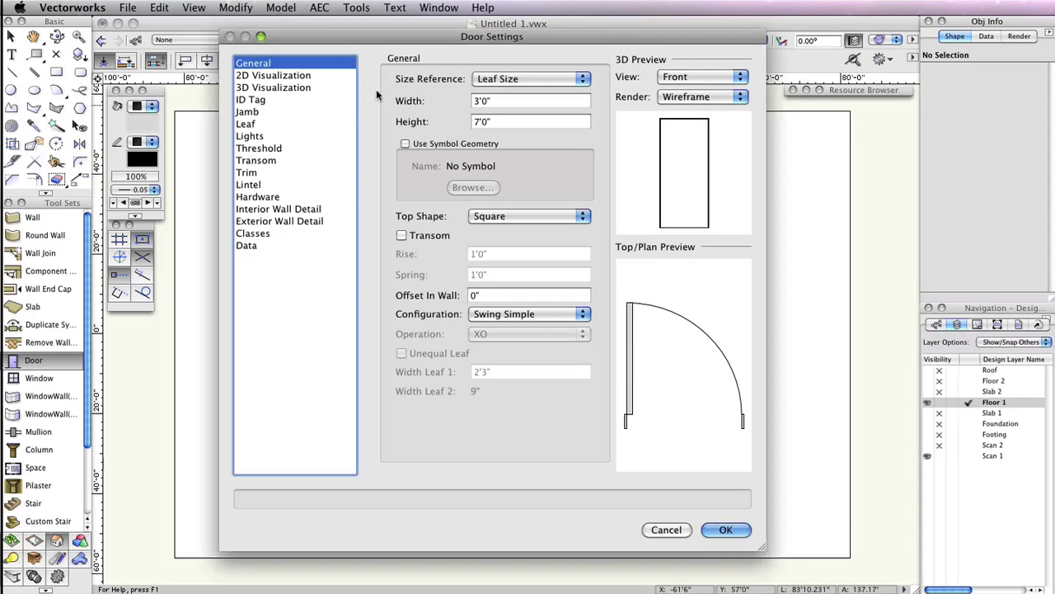
{"action": "left_click", "coordinate": [531, 101]}
{"action": "type", "text": "6'"}
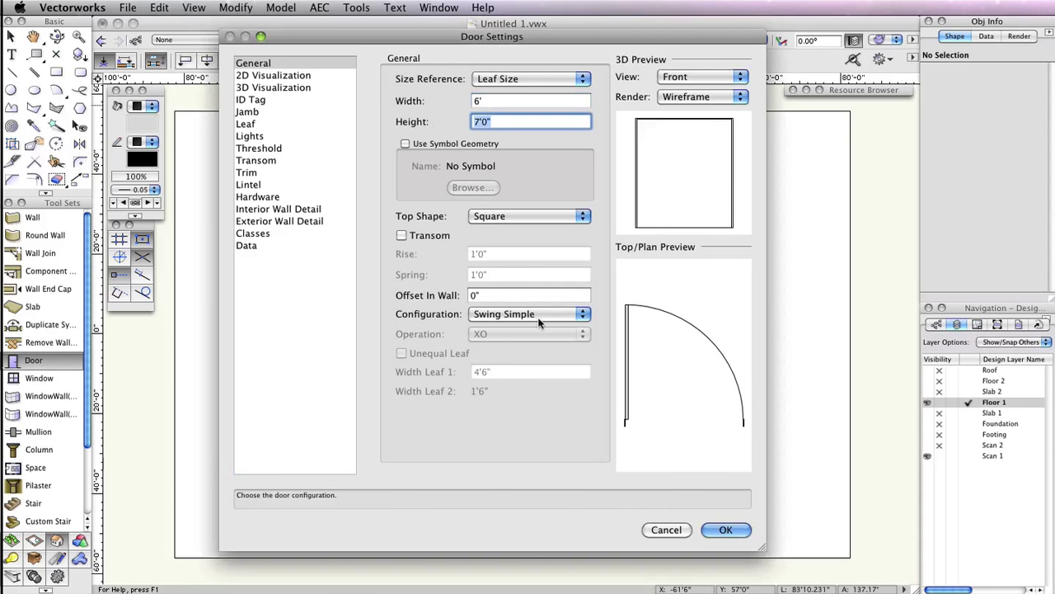
{"action": "left_click", "coordinate": [527, 313]}
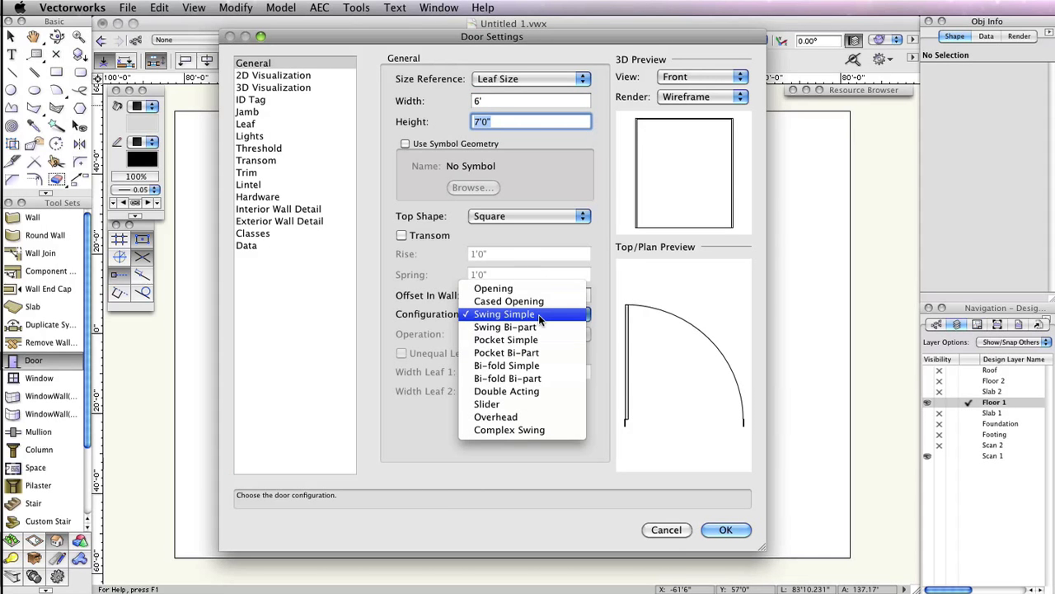
{"action": "left_click", "coordinate": [504, 327]}
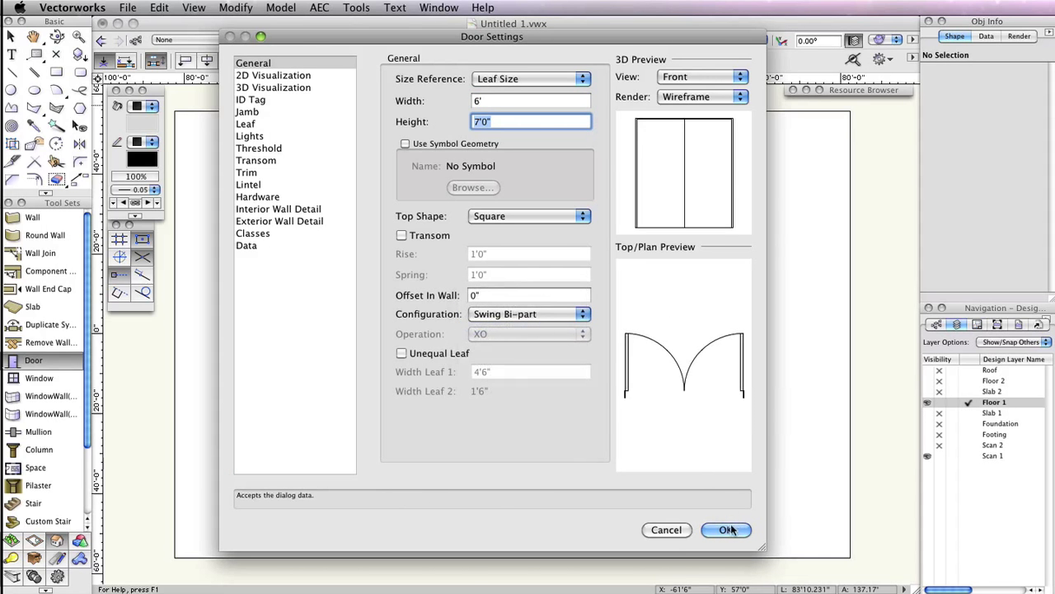
{"action": "left_click", "coordinate": [725, 530]}
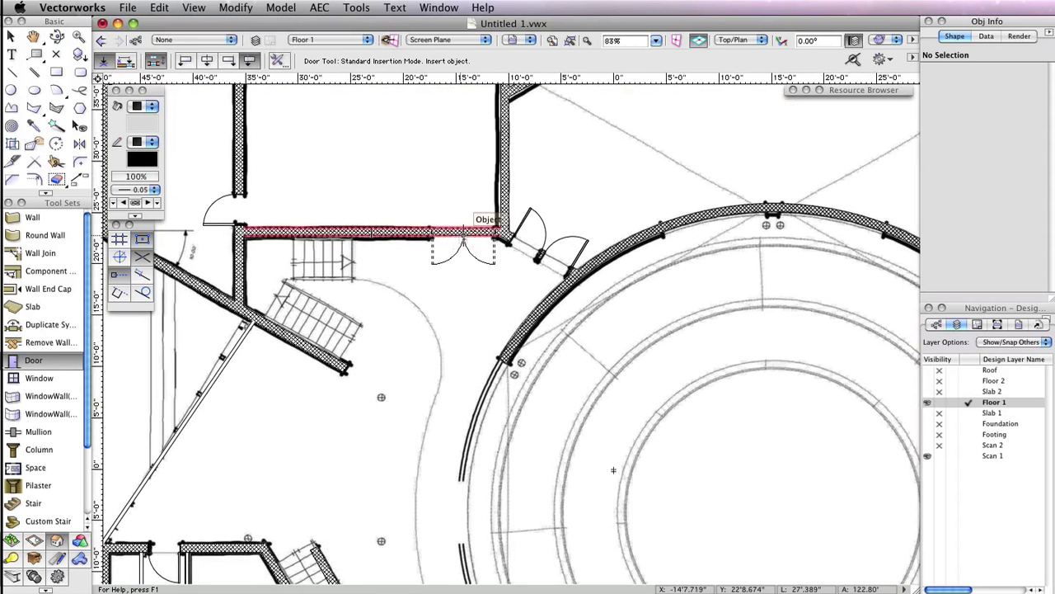
Insert the double door in the Floor 1 wall in Standard Insertion mode and bring up its settings.
{"action": "left_click", "coordinate": [449, 206]}
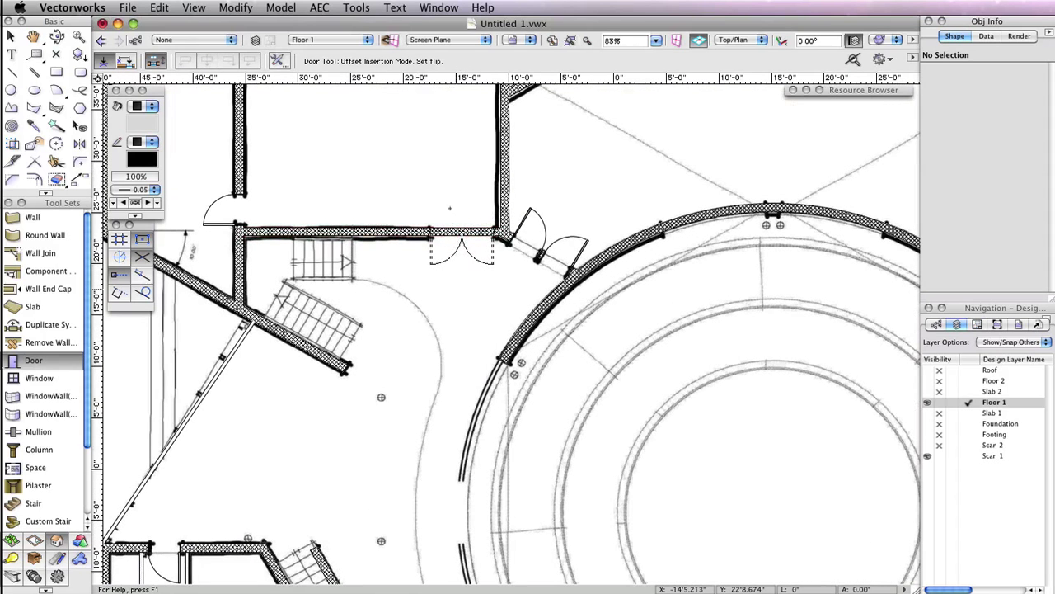
{"action": "left_click", "coordinate": [462, 223]}
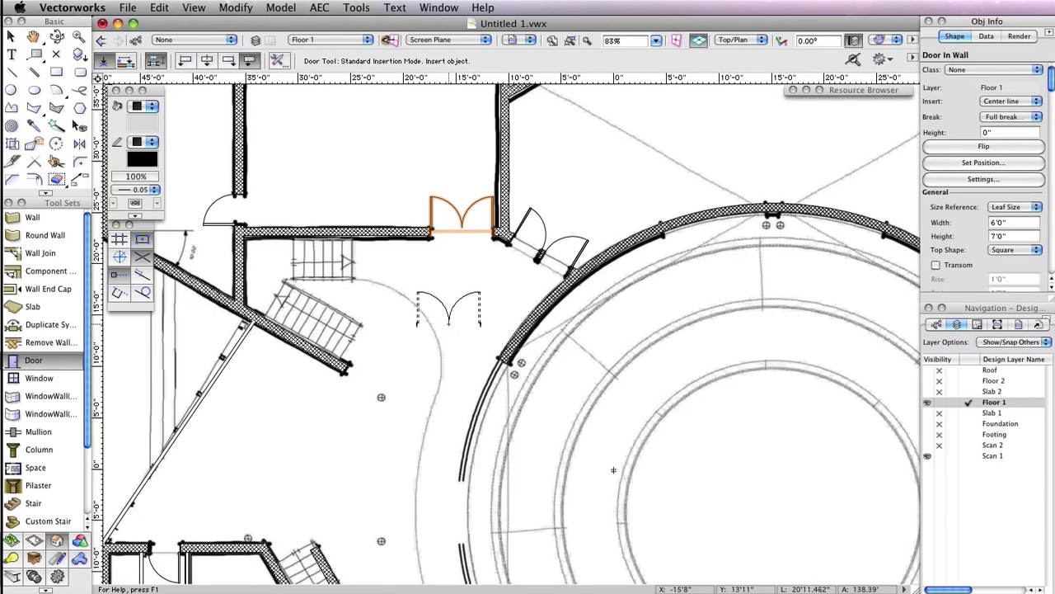
{"action": "scroll", "scroll_direction": "down", "scroll_amount": 3}
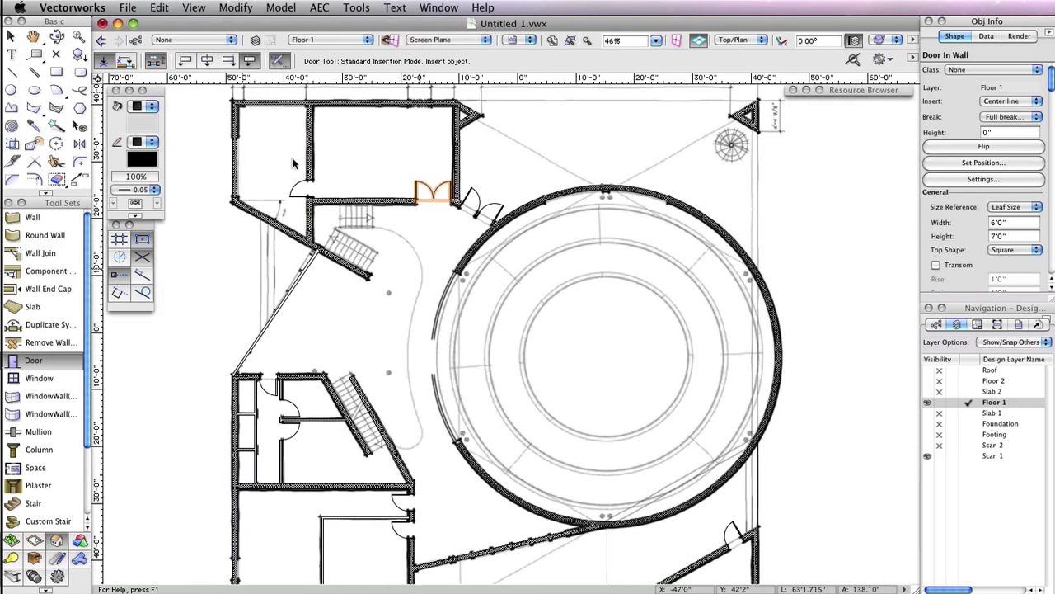
{"action": "left_click", "coordinate": [982, 178]}
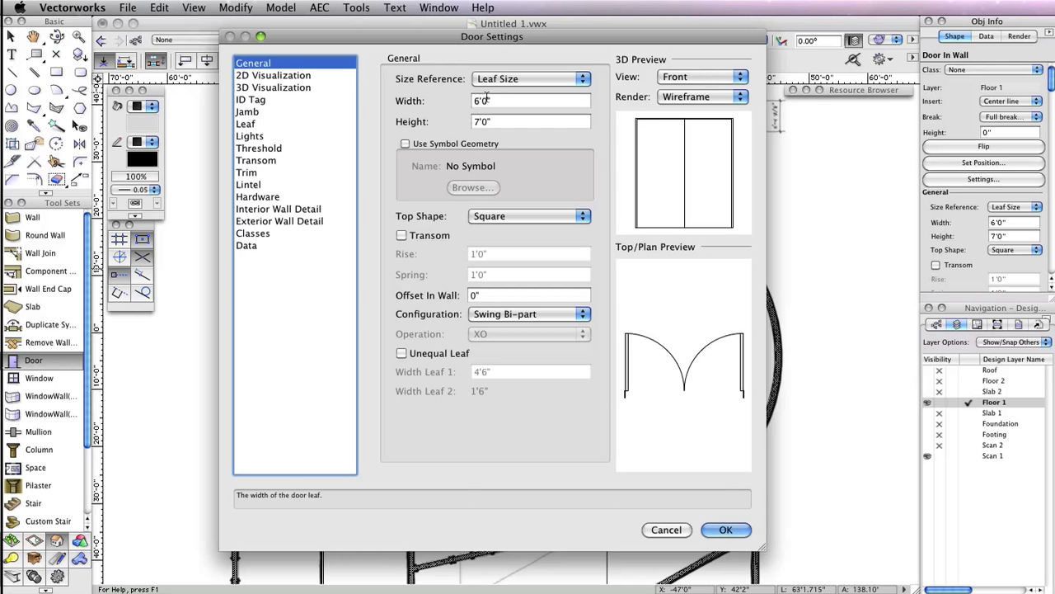
Change the door to a 5-foot Slider with a 45° open angle under 3D Visualization.
{"action": "type", "text": "5"}
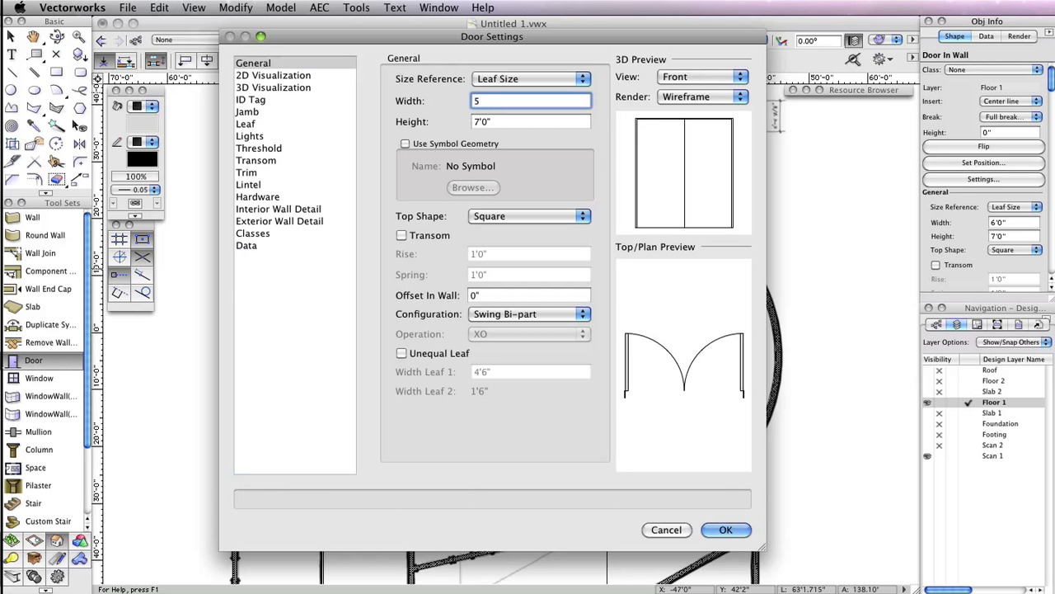
{"action": "left_click", "coordinate": [527, 313]}
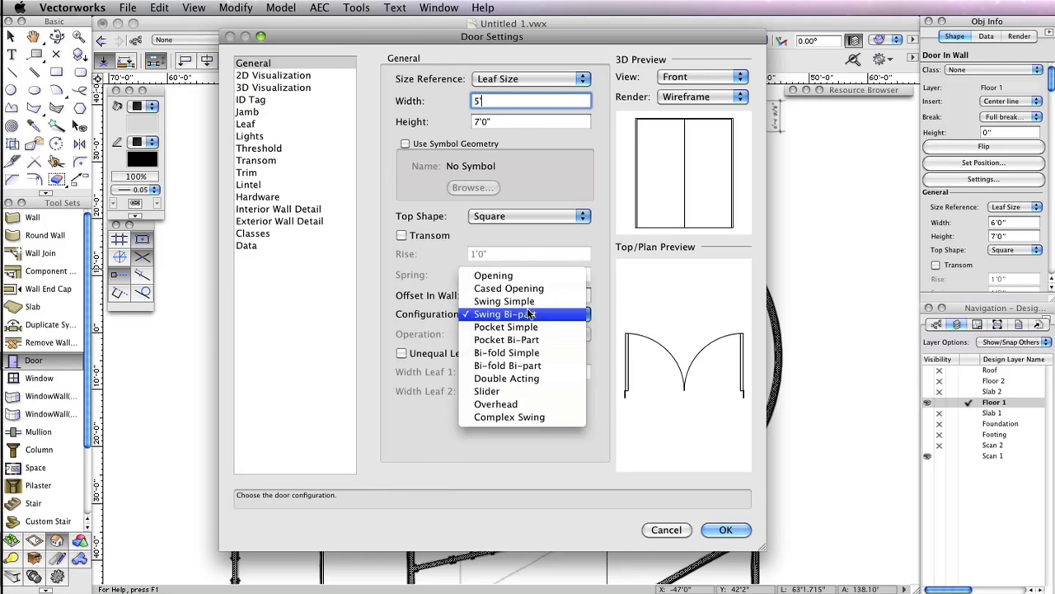
{"action": "left_click", "coordinate": [488, 391]}
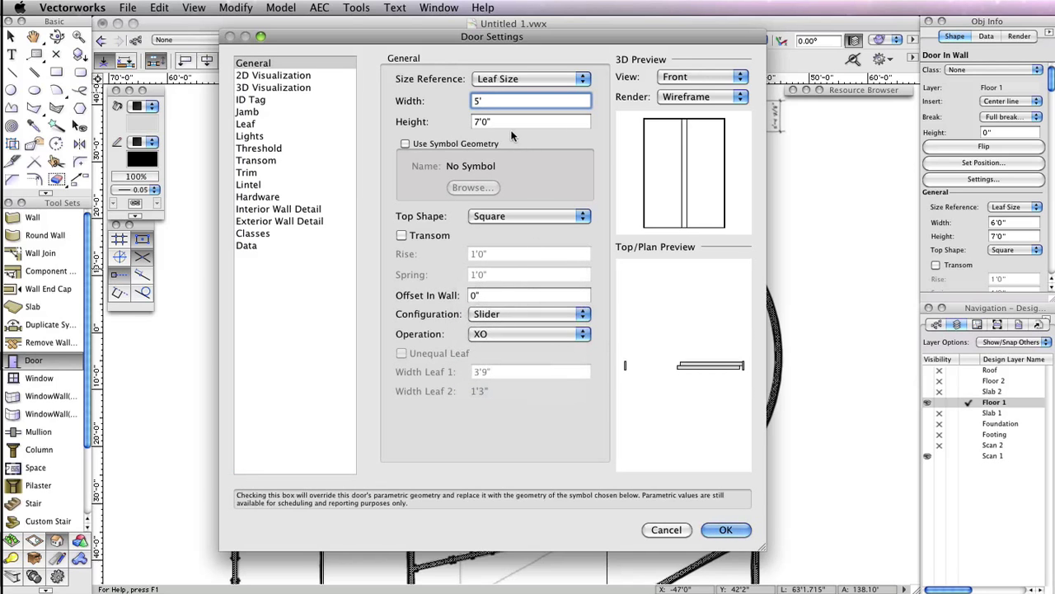
{"action": "left_click", "coordinate": [531, 122]}
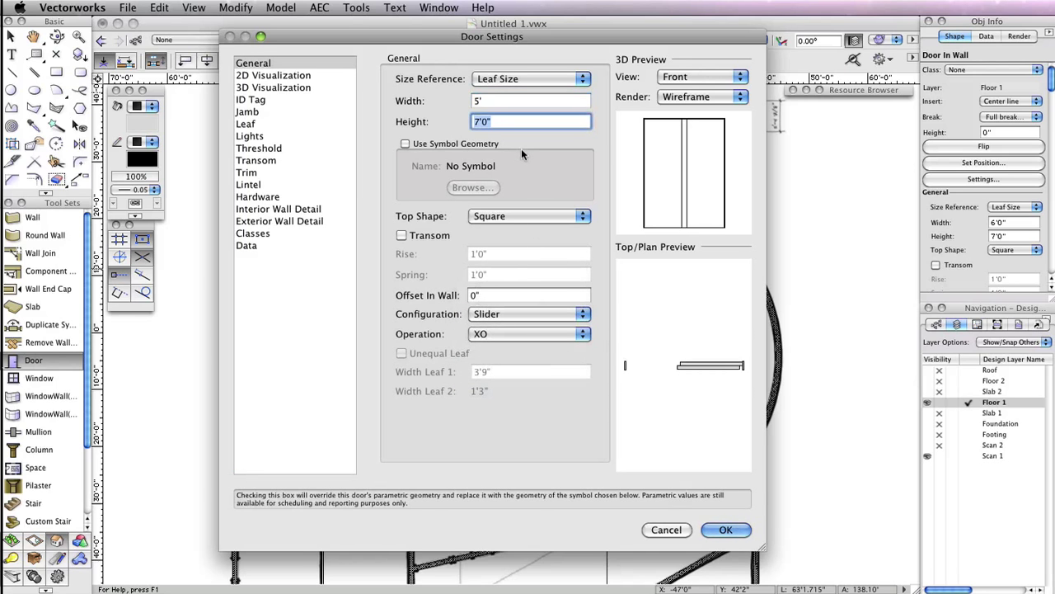
{"action": "left_click", "coordinate": [274, 87]}
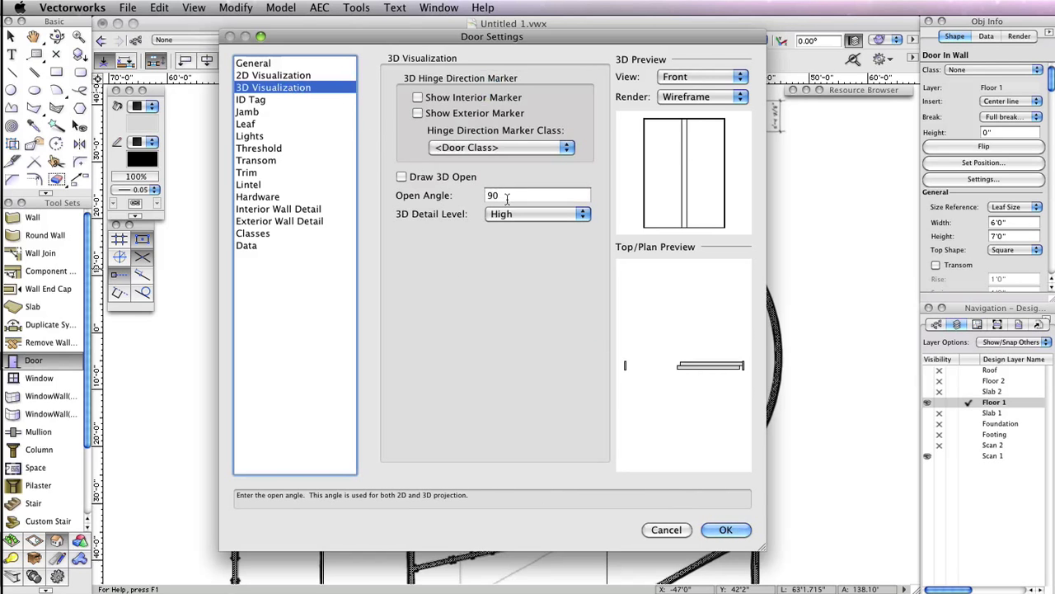
{"action": "type", "text": "45"}
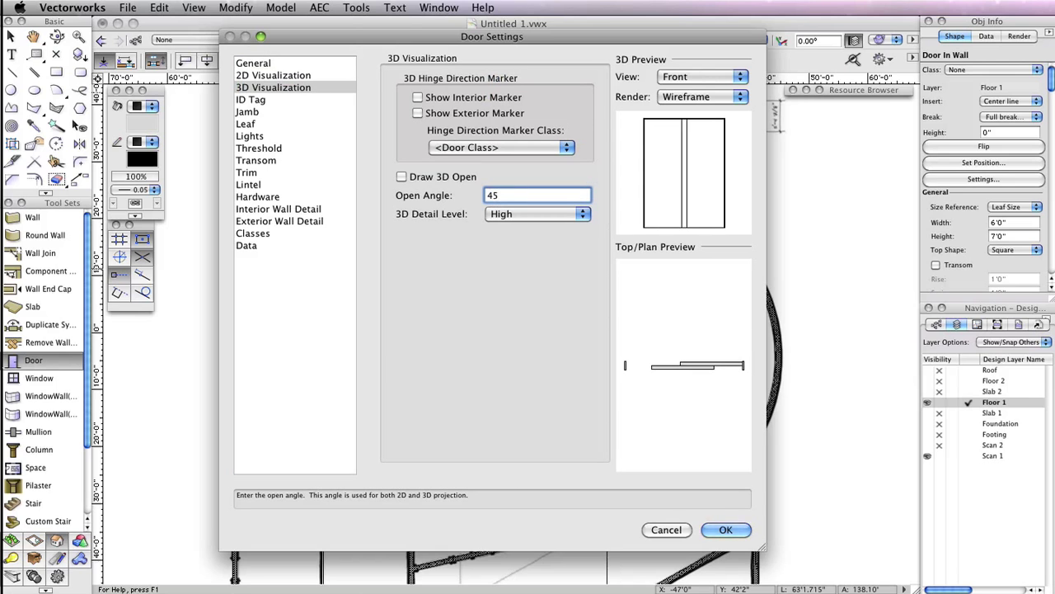
{"action": "left_click", "coordinate": [726, 529]}
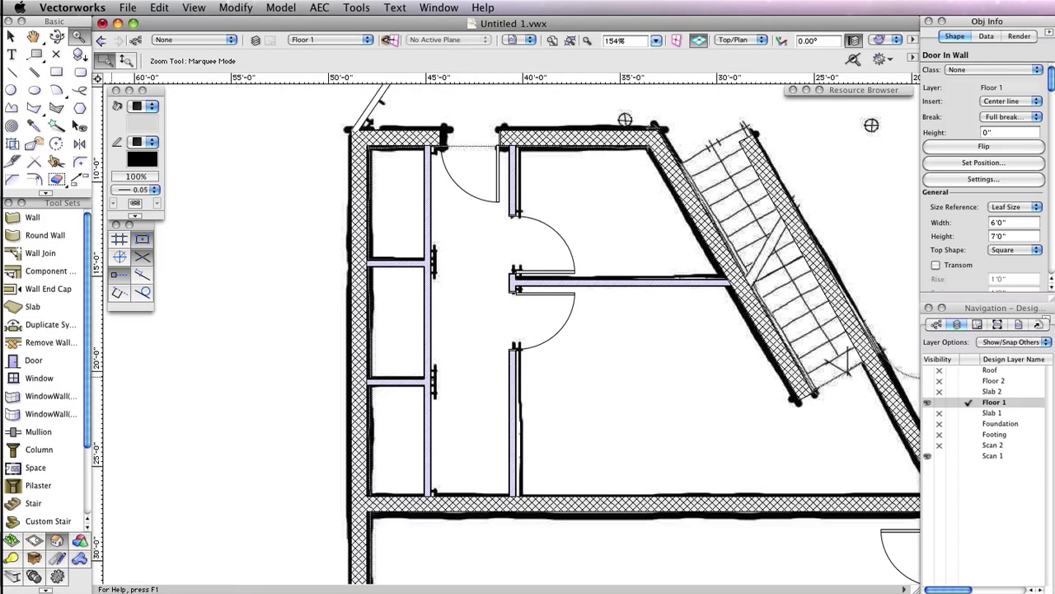
{"action": "mouse_move", "coordinate": [70, 458]}
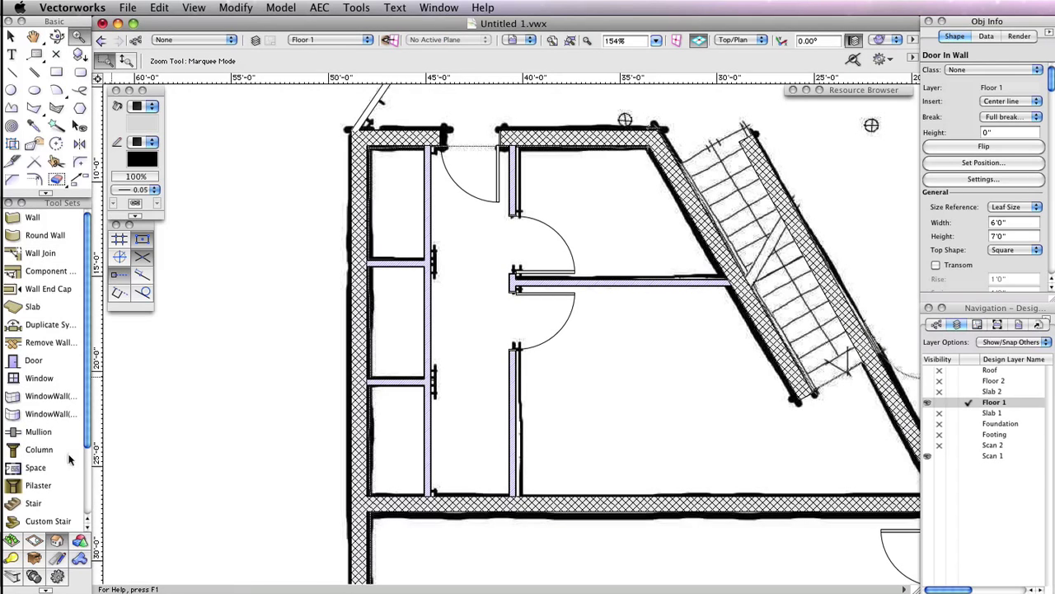
Return to door insertion on the zoomed-in rooms beside the diagonal stair.
{"action": "left_click", "coordinate": [33, 360]}
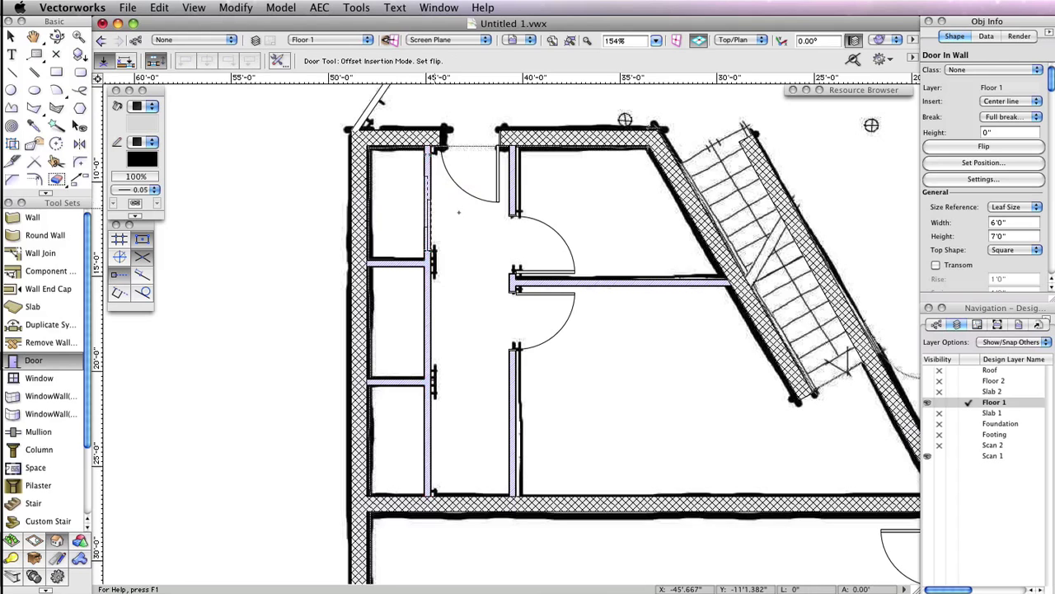
{"action": "mouse_move", "coordinate": [399, 166]}
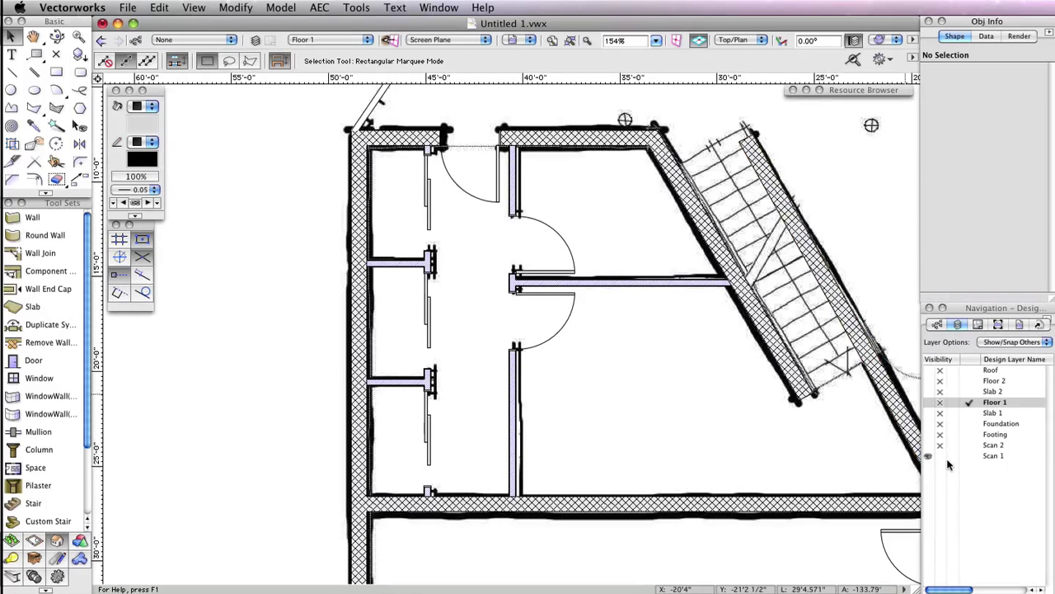
Make Floor 2 the active design layer in the Navigation palette.
{"action": "left_click", "coordinate": [940, 455]}
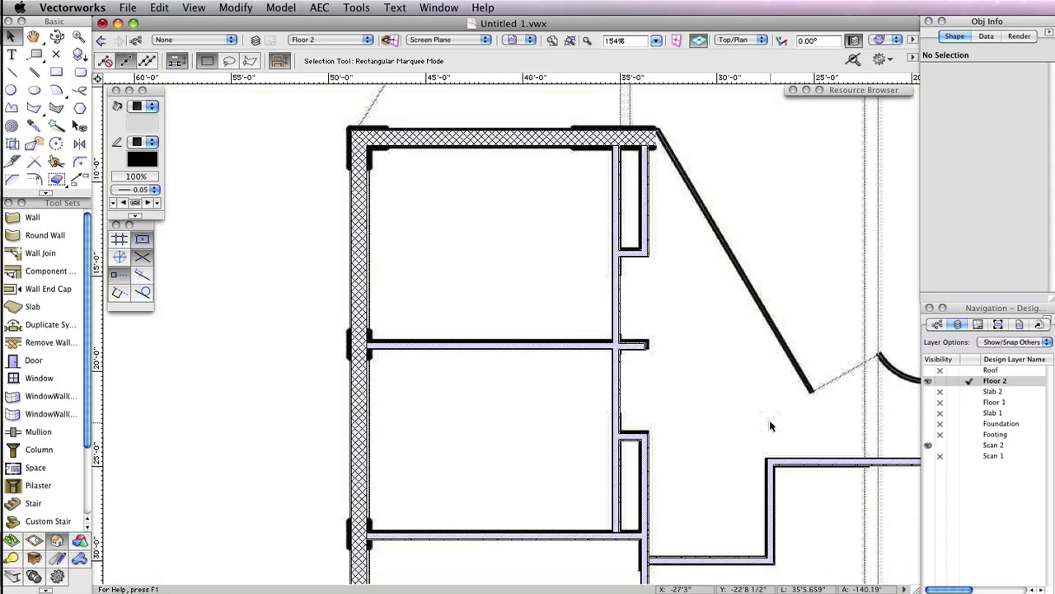
{"action": "mouse_move", "coordinate": [745, 366]}
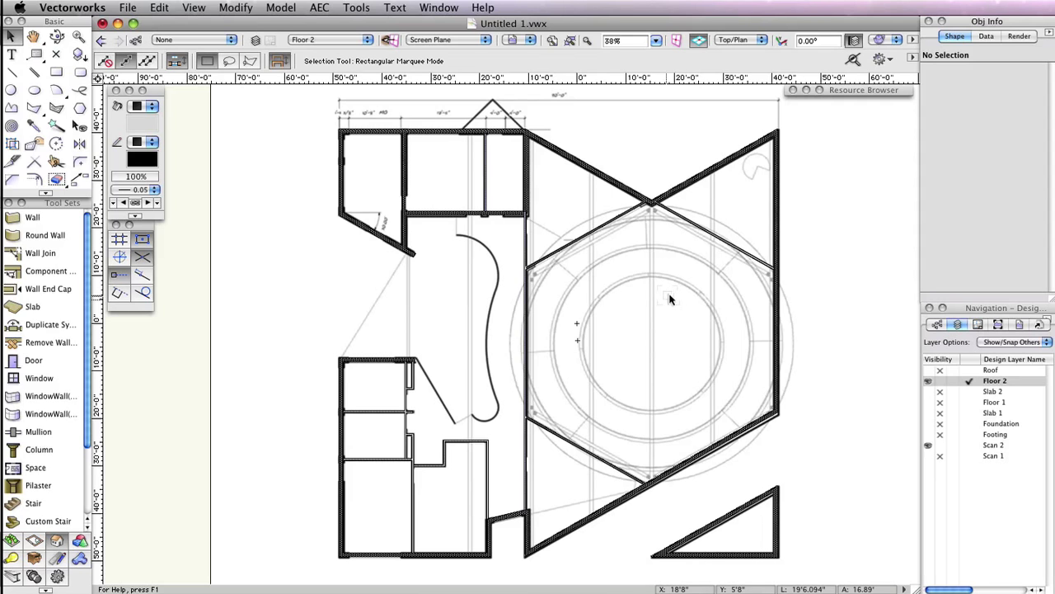
Start a new door via Create Similar Object from the existing 5-foot Floor 1 door.
{"action": "left_click", "coordinate": [996, 402]}
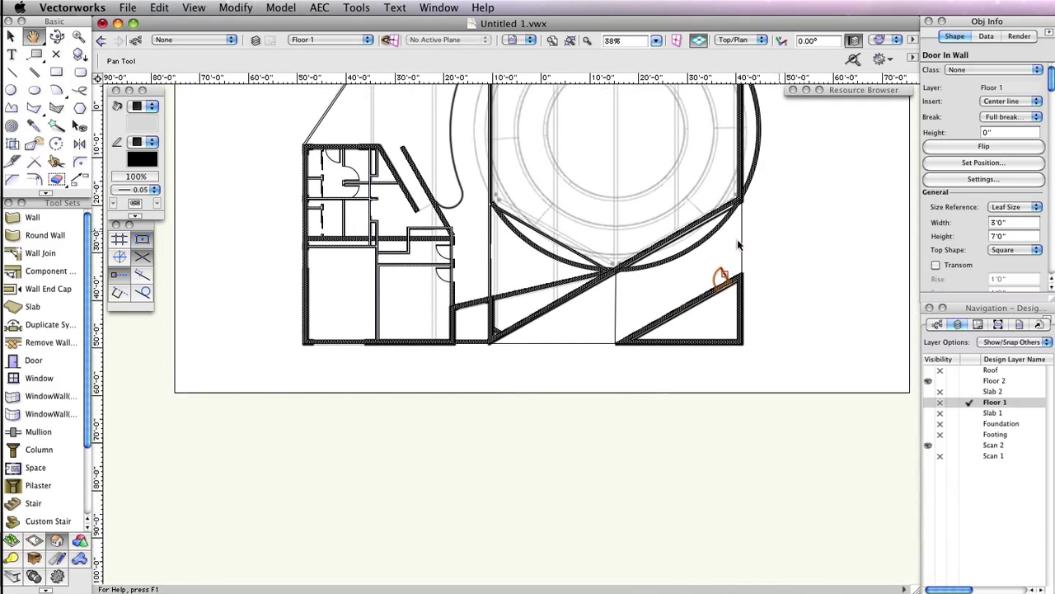
{"action": "right_click", "coordinate": [722, 277]}
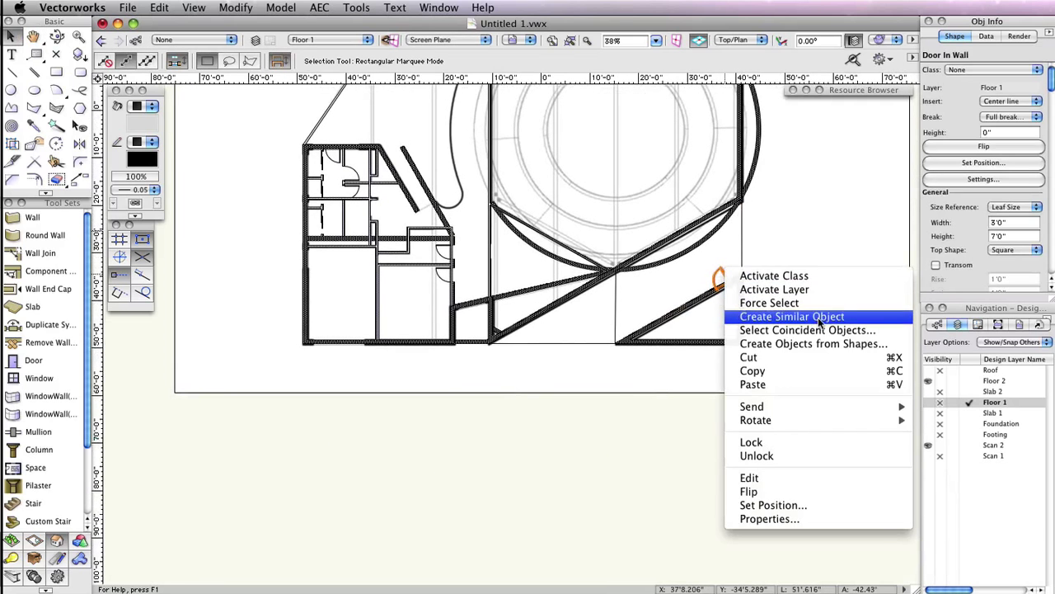
{"action": "left_click", "coordinate": [791, 317]}
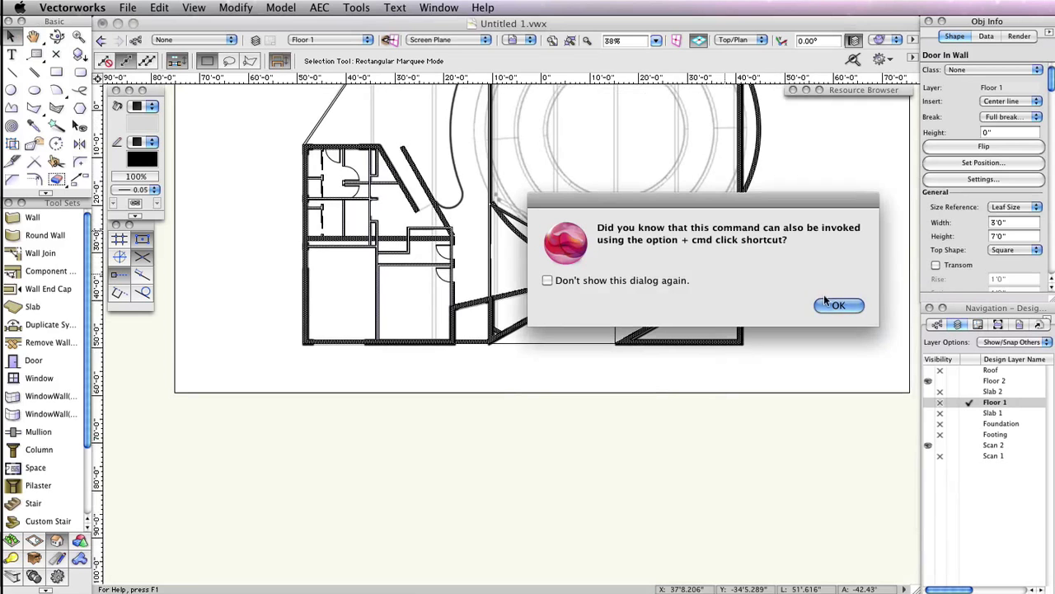
{"action": "left_click", "coordinate": [838, 305]}
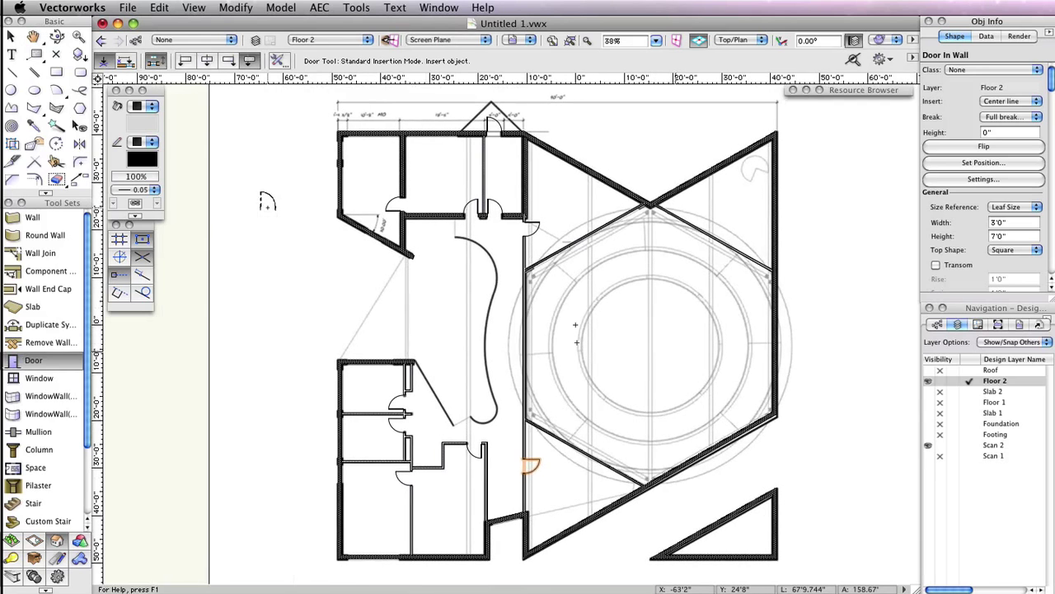
Insert the matching 5-foot door into the lower Floor 2 wall.
{"action": "left_click", "coordinate": [11, 37]}
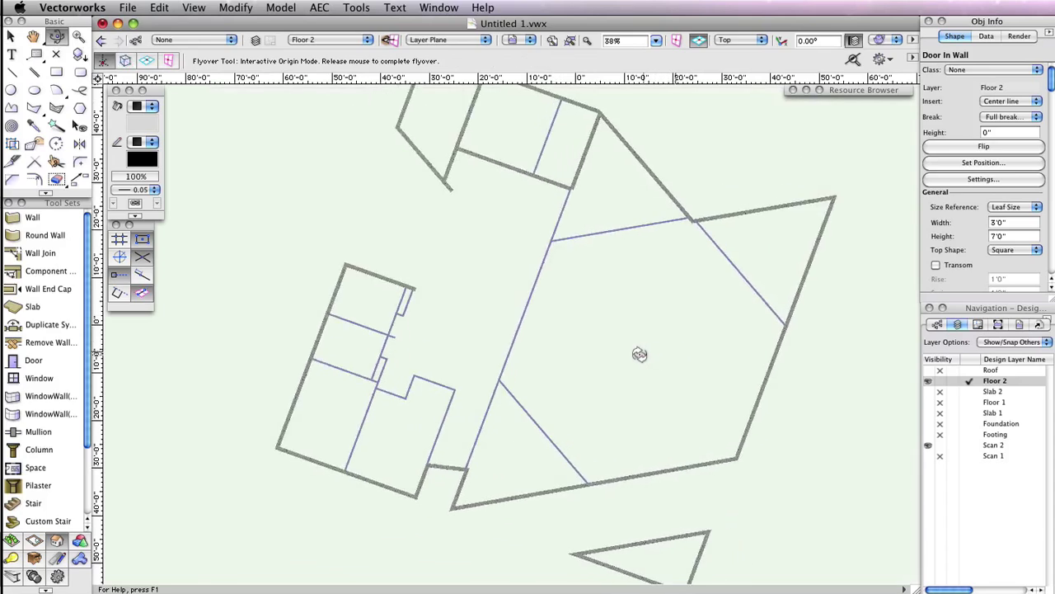
Flyover the Floor 2 model from a tilted aerial view to the front walls and an angled overhead view.
{"action": "left_click_drag", "start_coordinate": [640, 355], "coordinate": [650, 305]}
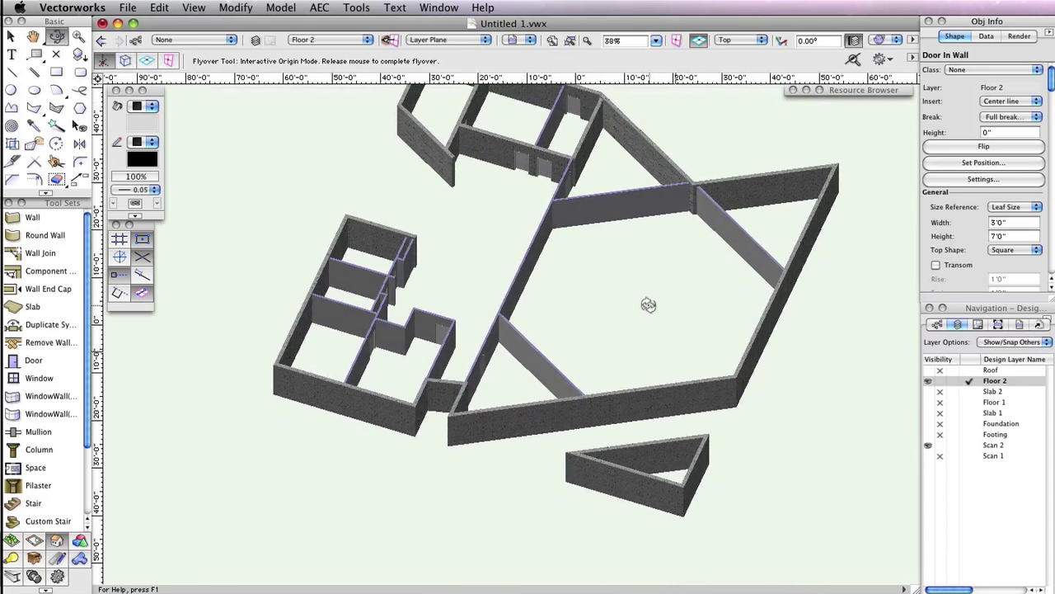
{"action": "left_click_drag", "start_coordinate": [650, 305], "coordinate": [614, 442]}
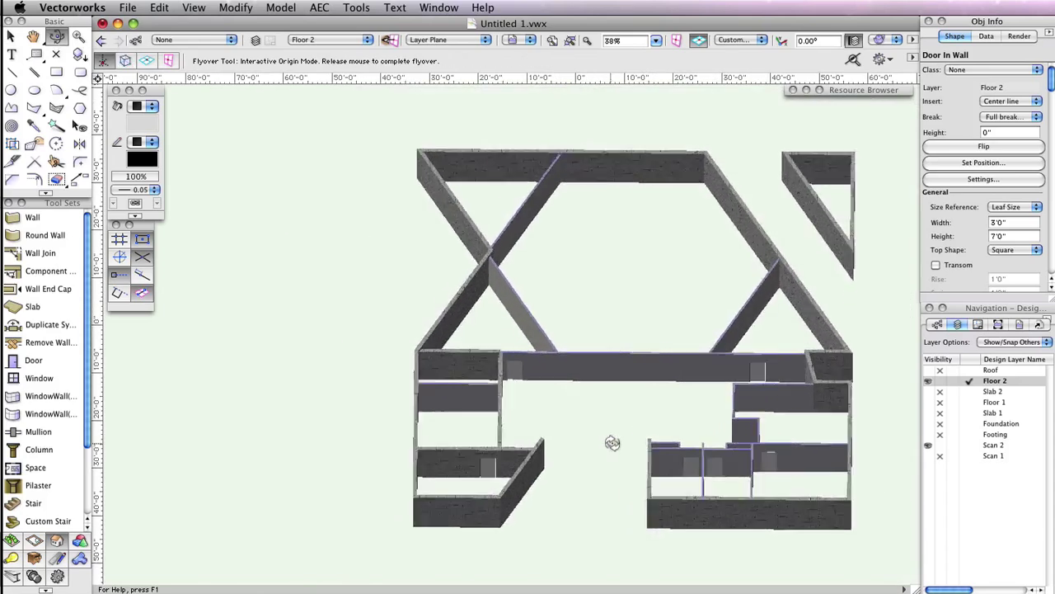
{"action": "left_click_drag", "start_coordinate": [613, 442], "coordinate": [569, 429]}
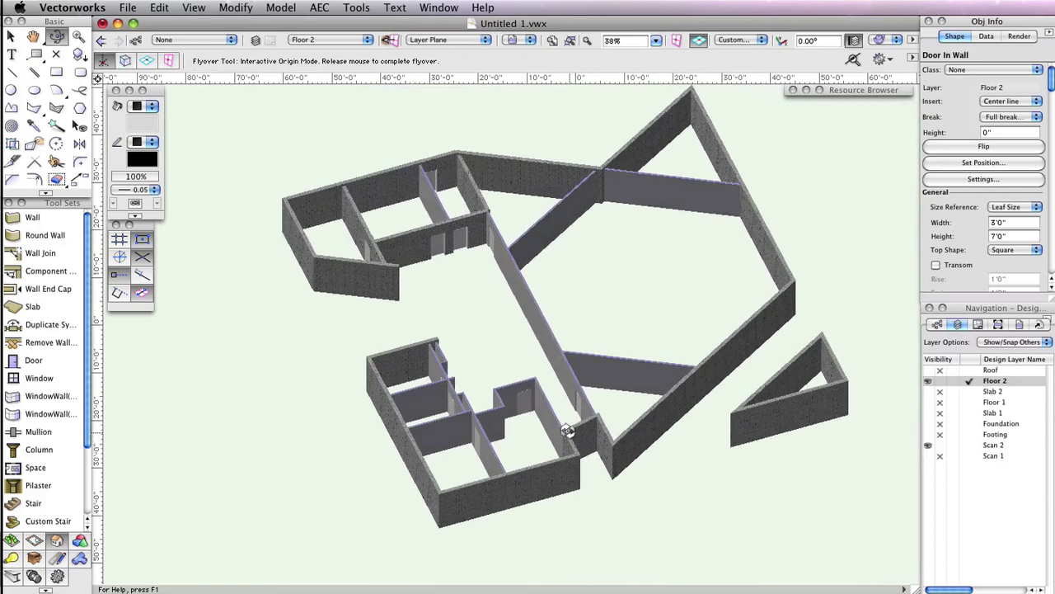